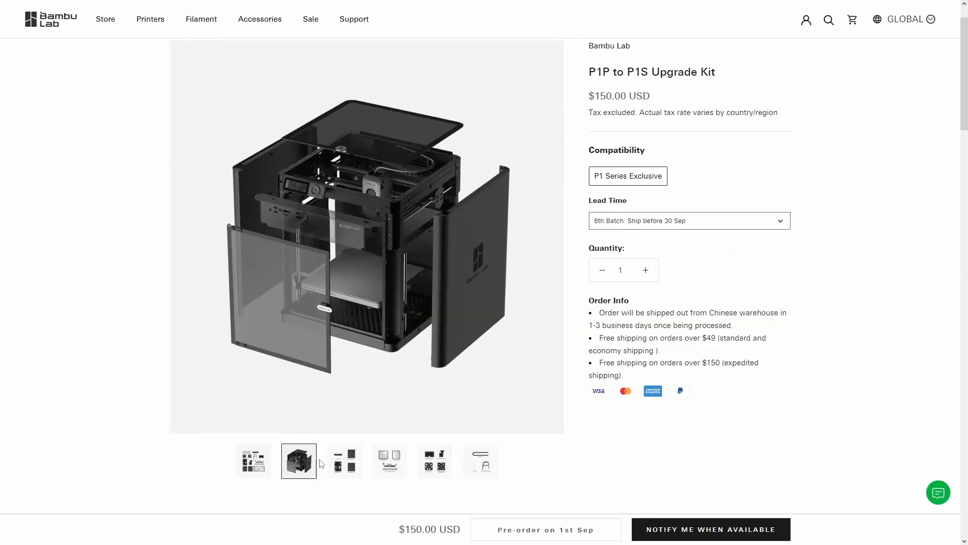
View the upgrade kit's panel parts image and the next gallery picture.
click(343, 461)
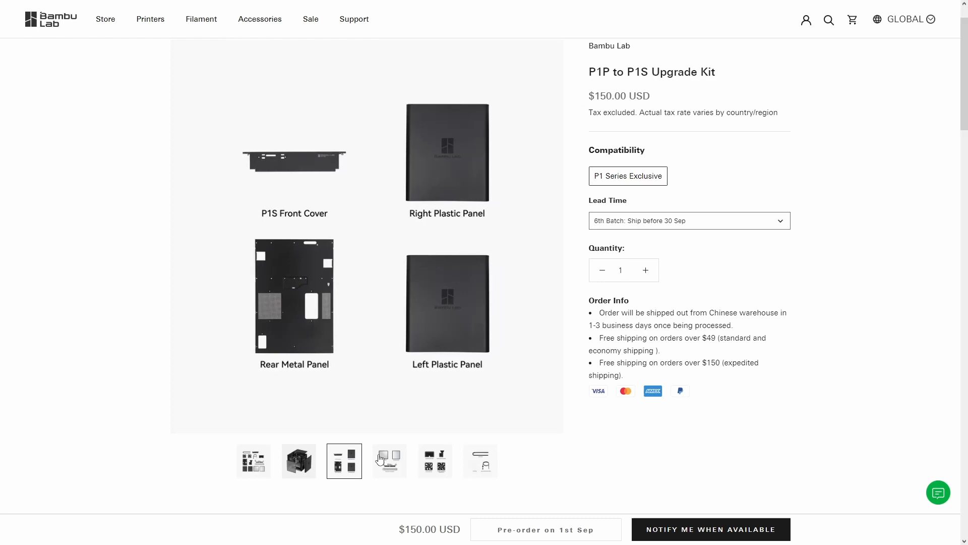
click(389, 461)
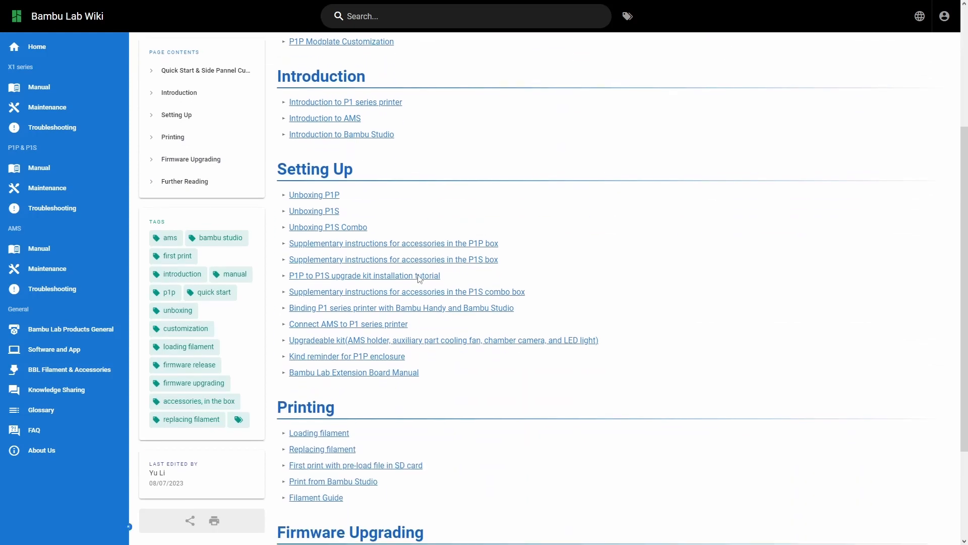
Open the 'P1P to P1S upgrade kit installation tutorial' from the Setting Up list and view its guide.
scroll(down, 3)
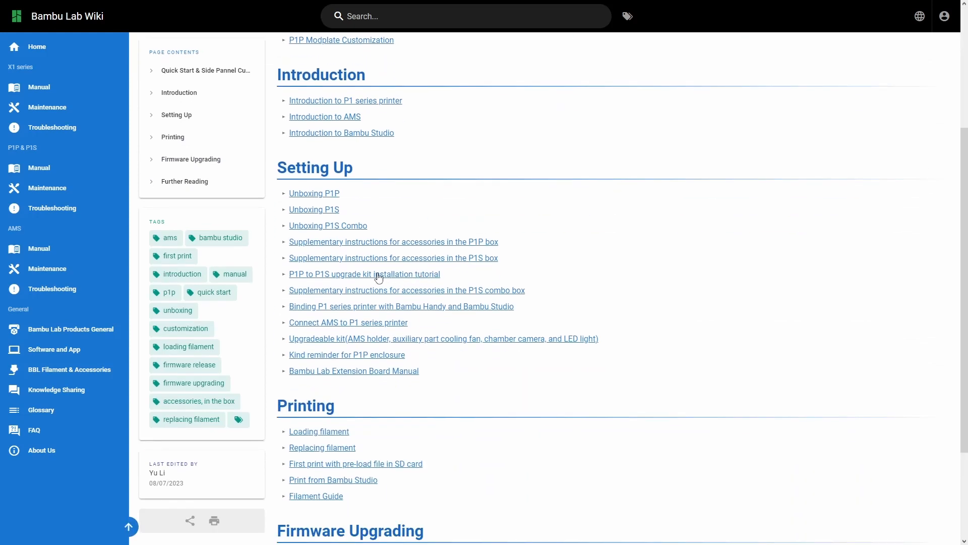
click(364, 274)
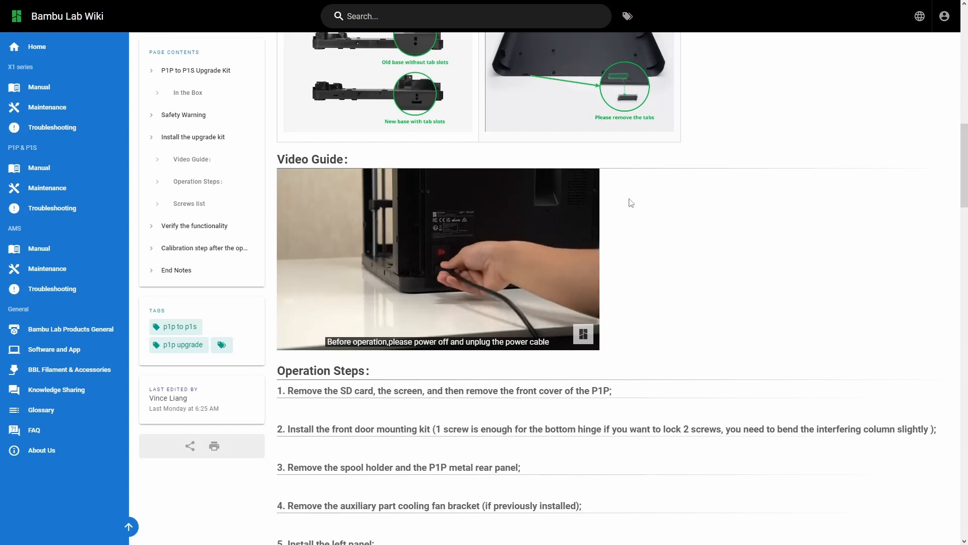
scroll(up, 3)
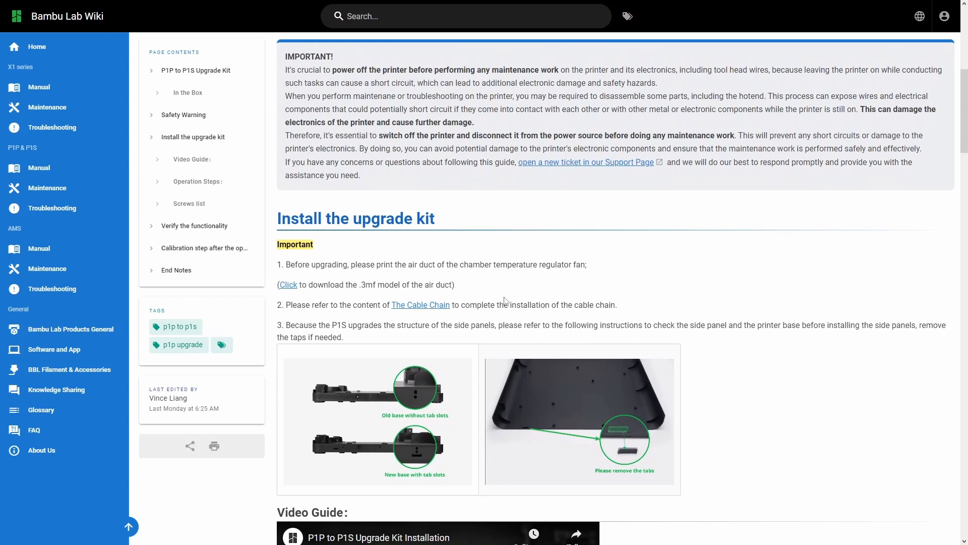
Scroll the tutorial page to the 'Install the upgrade kit' important notes.
scroll(down, 3)
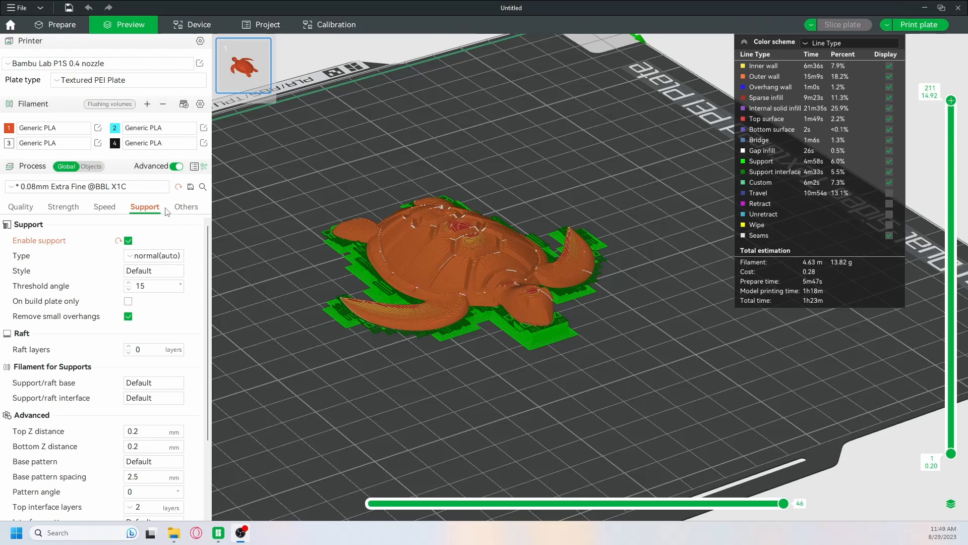
Set Generic PLA's Cooling max fan speed threshold layer time to 8 seconds.
click(97, 128)
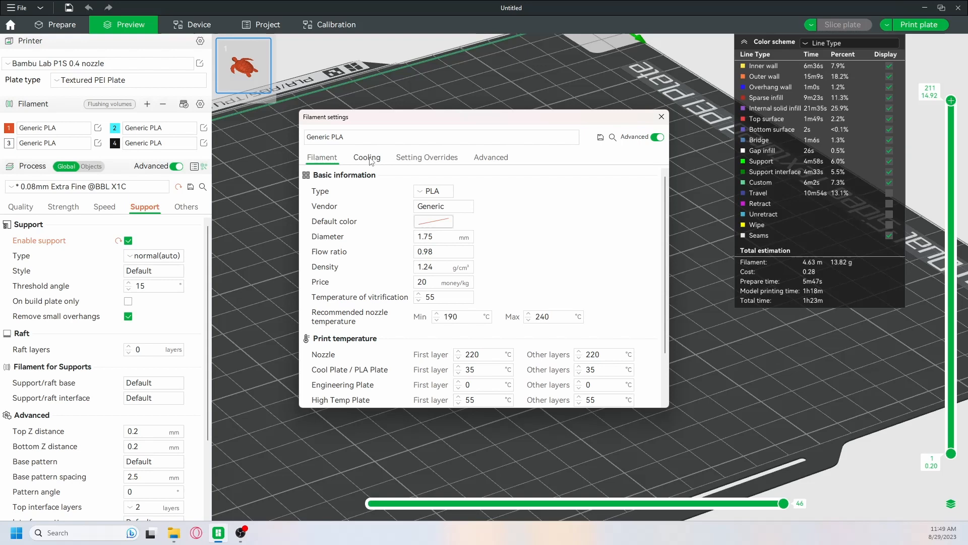
click(366, 158)
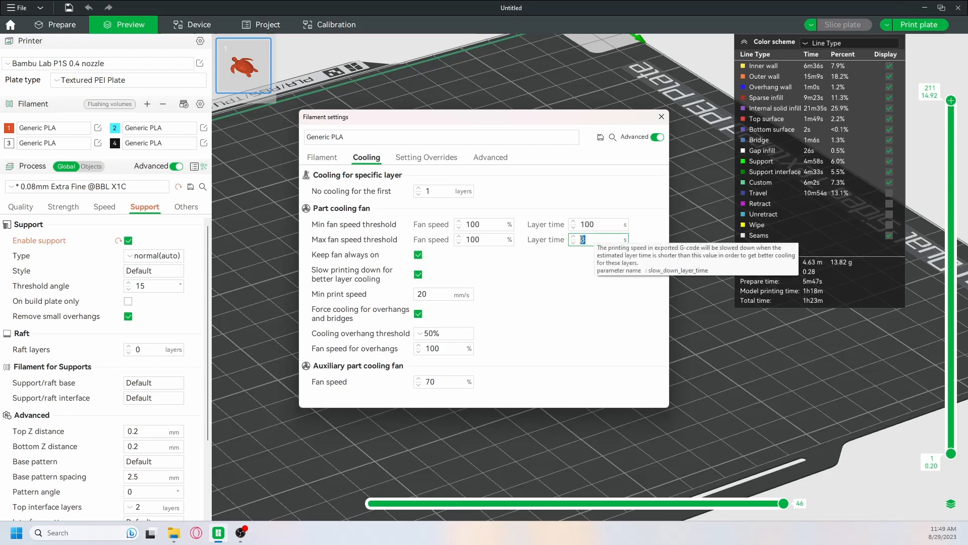
text(8)
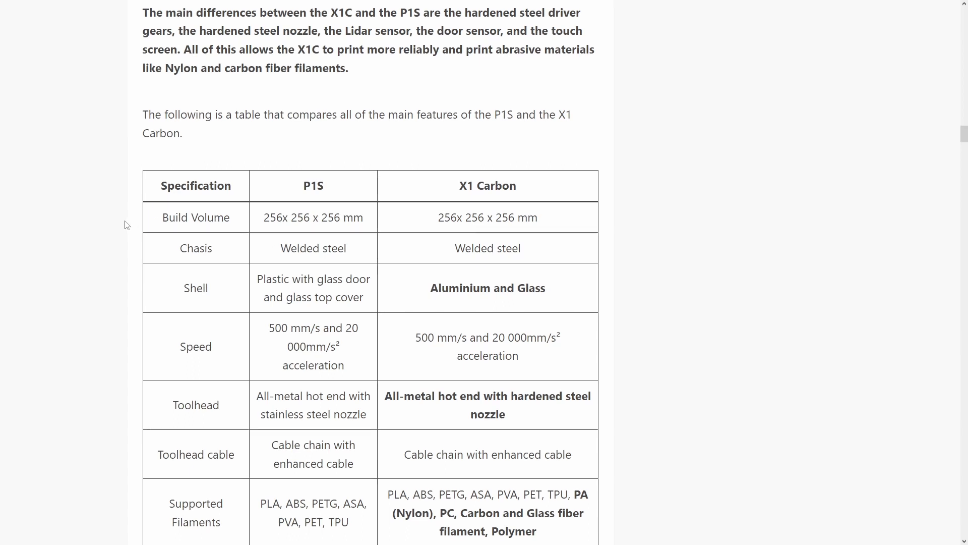
Scroll the P1S review through the P1P versus P1S table to the official comparison link.
scroll(up, 3)
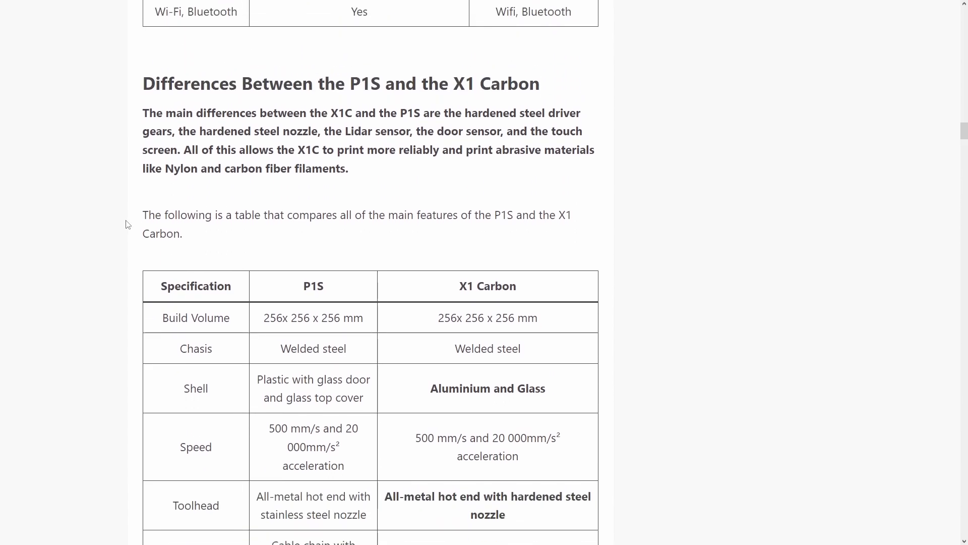
scroll(down, 3)
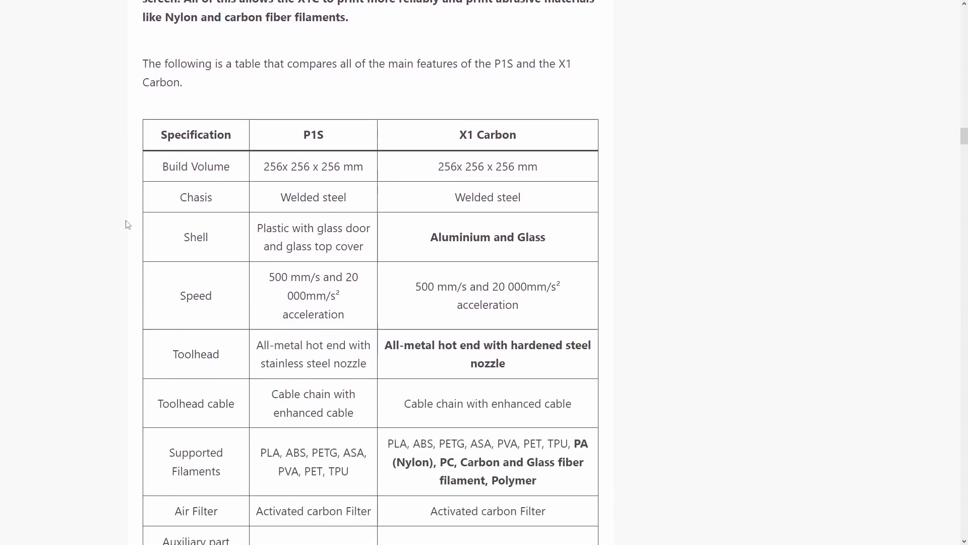
scroll(down, 3)
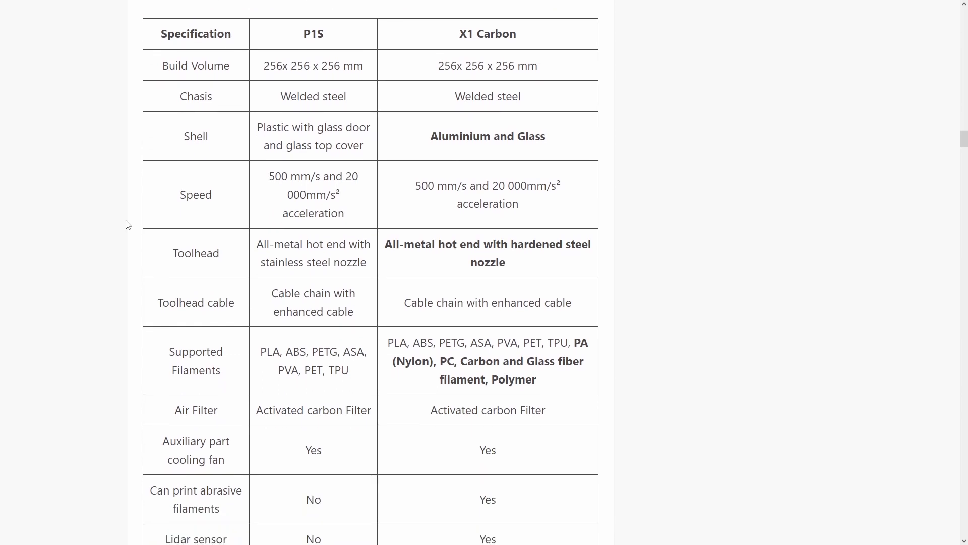
scroll(down, 3)
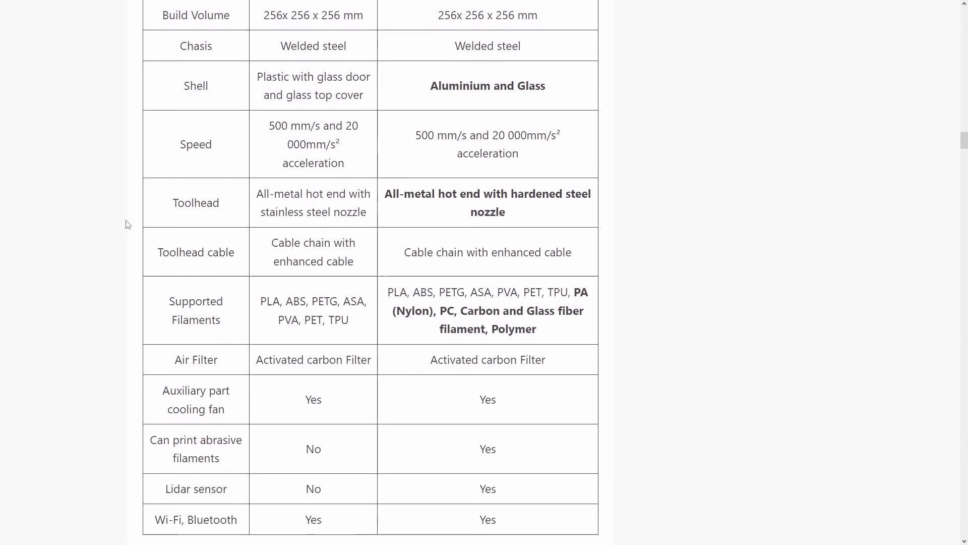
scroll(down, 3)
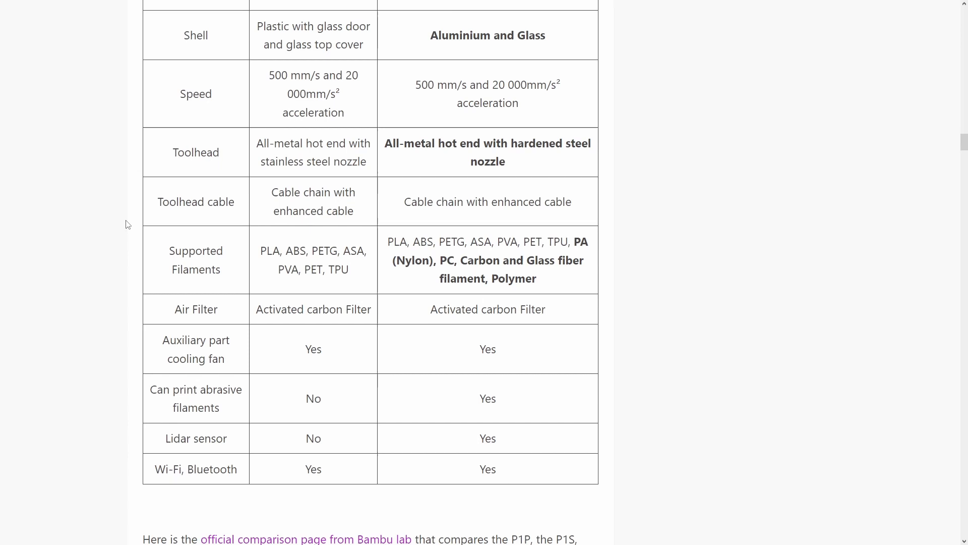
scroll(down, 3)
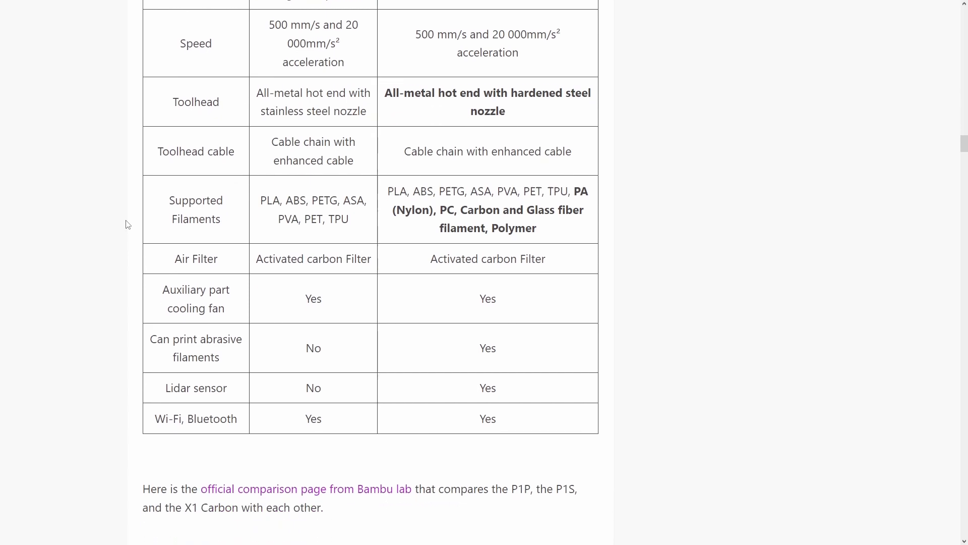
scroll(down, 3)
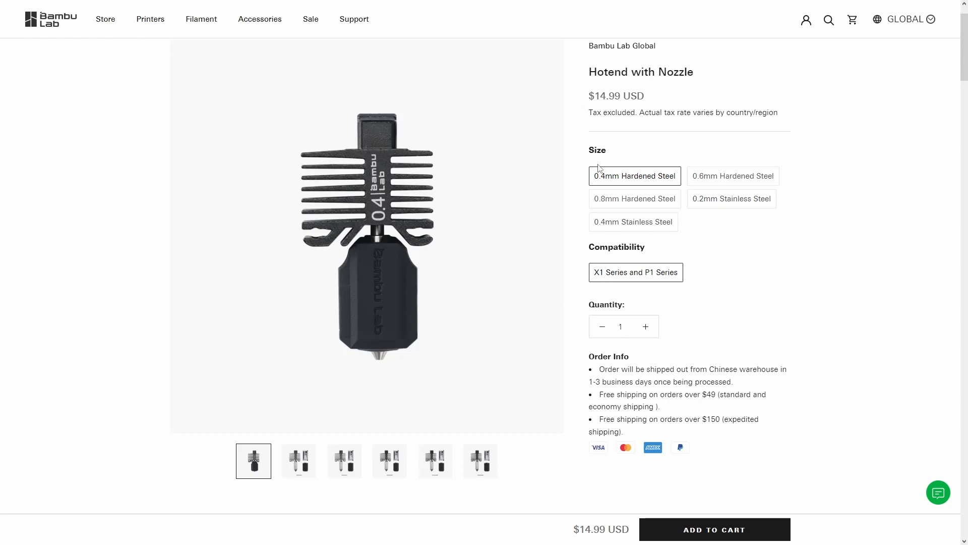
mouse_move(672, 184)
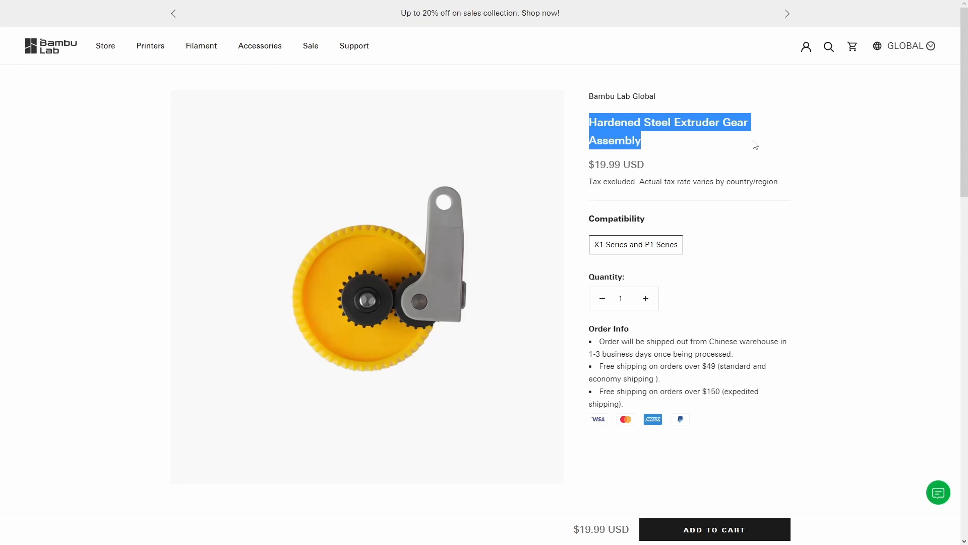
Scroll down the Hardened Steel Extruder Gear Assembly product page.
scroll(down, 3)
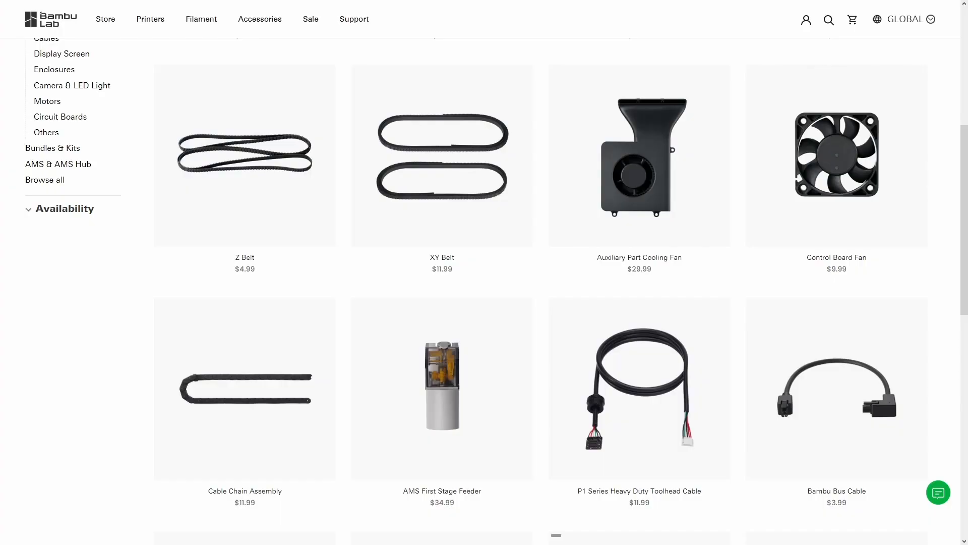
Open the P1P to P1S Upgrade Kit page and view the enclosed printer, panels, glass door and parts pictures.
scroll(down, 3)
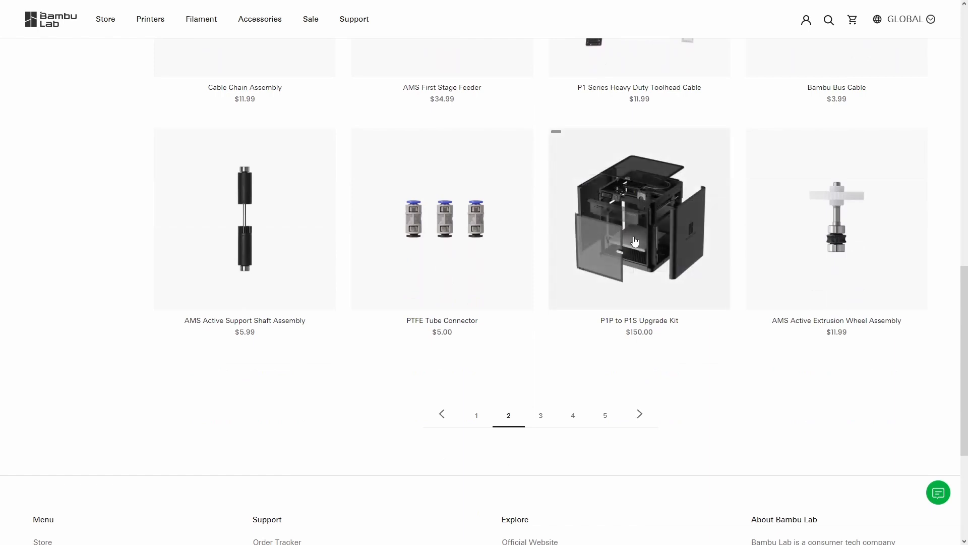
click(639, 219)
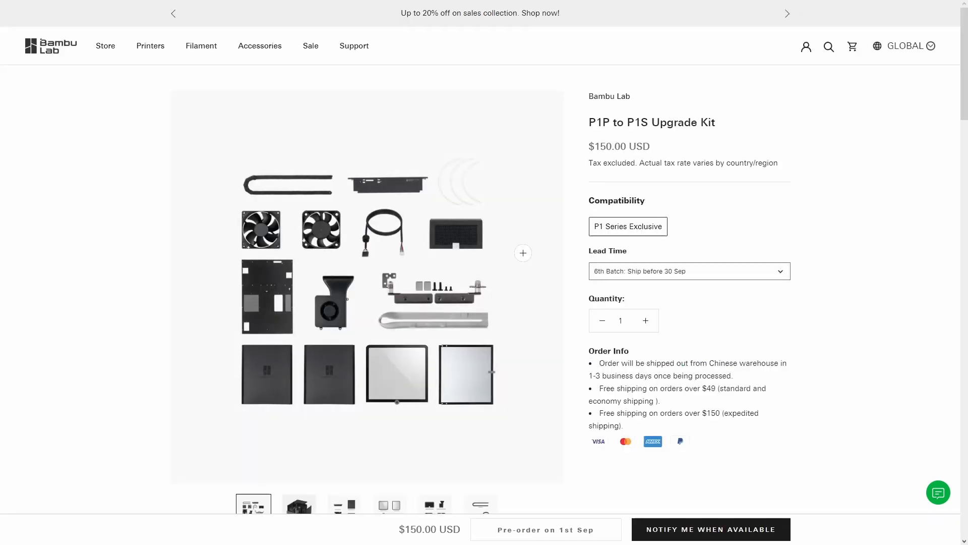
click(298, 505)
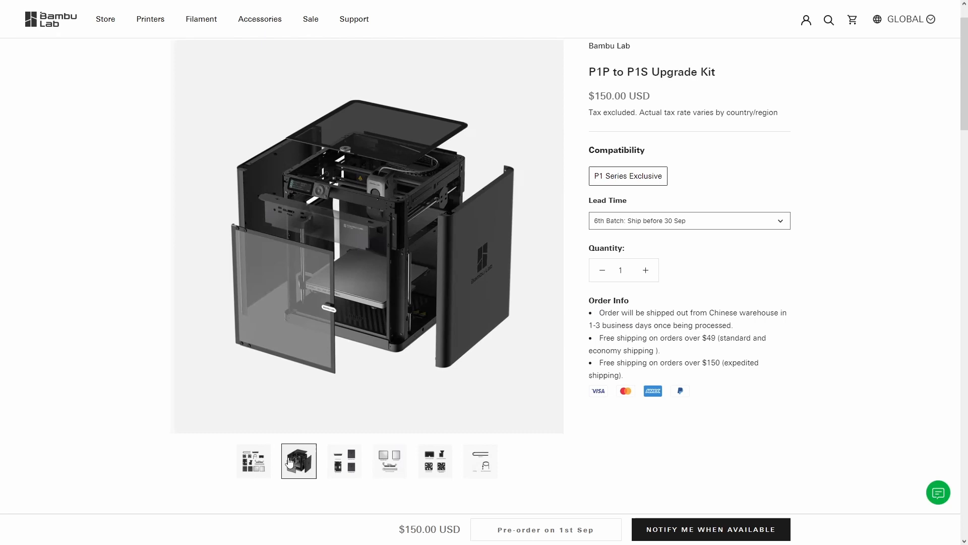
click(343, 461)
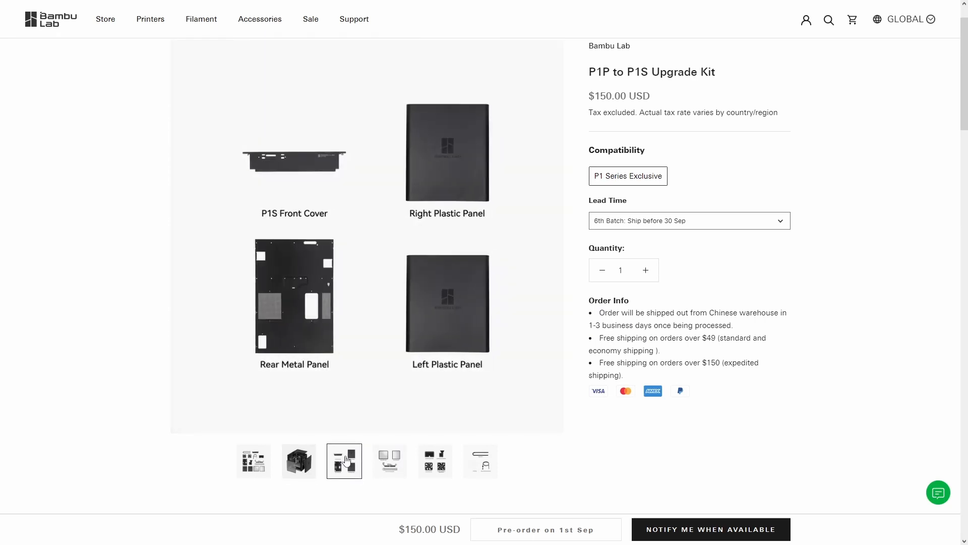
click(389, 461)
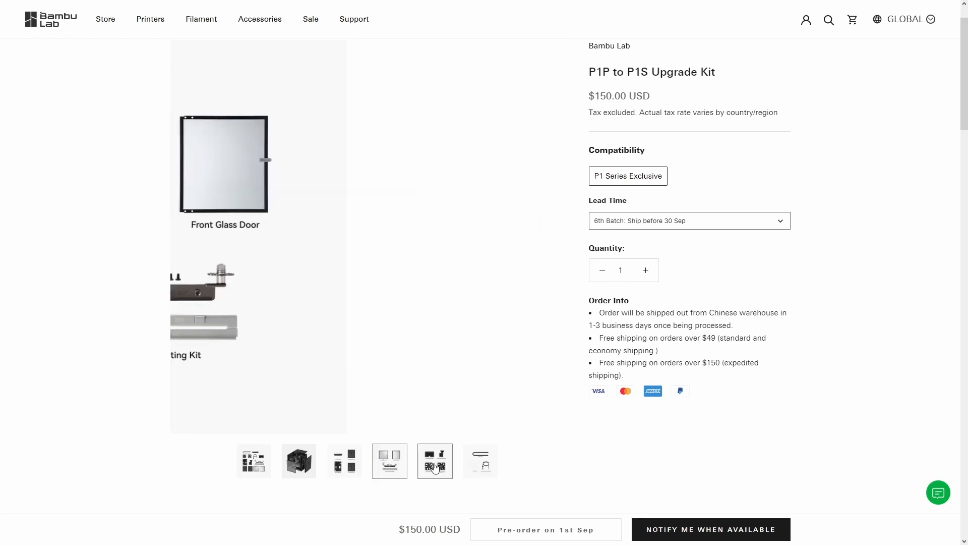
click(480, 461)
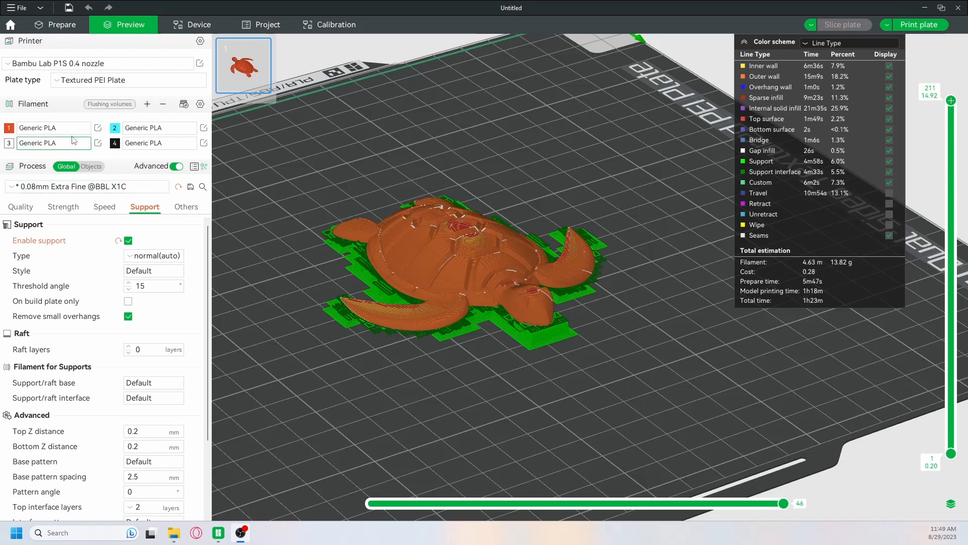
Show the Generic PLA filament's Cooling settings for the sliced turtle model.
click(98, 142)
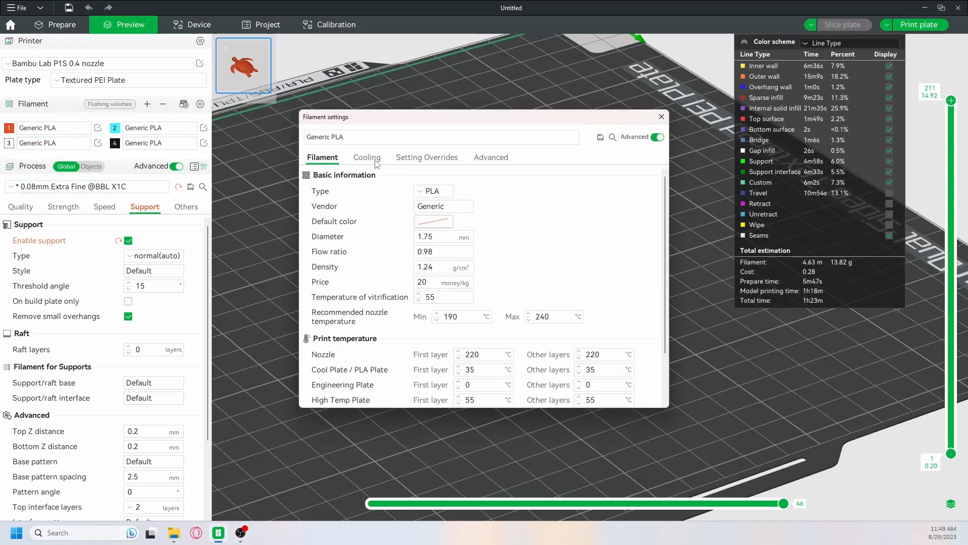
click(366, 157)
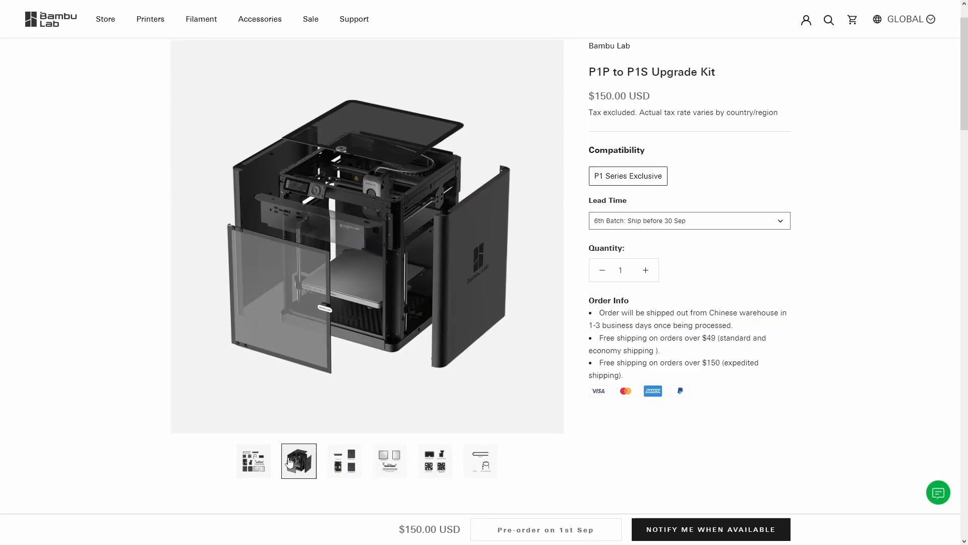
View the kit's panels, glass cover plate and door, and carbon filter with fans pictures.
click(344, 461)
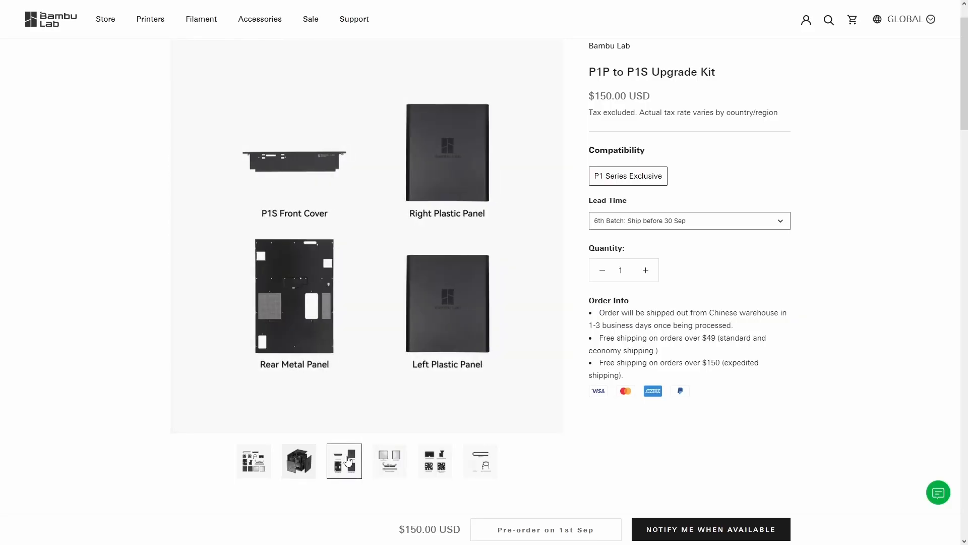
click(389, 461)
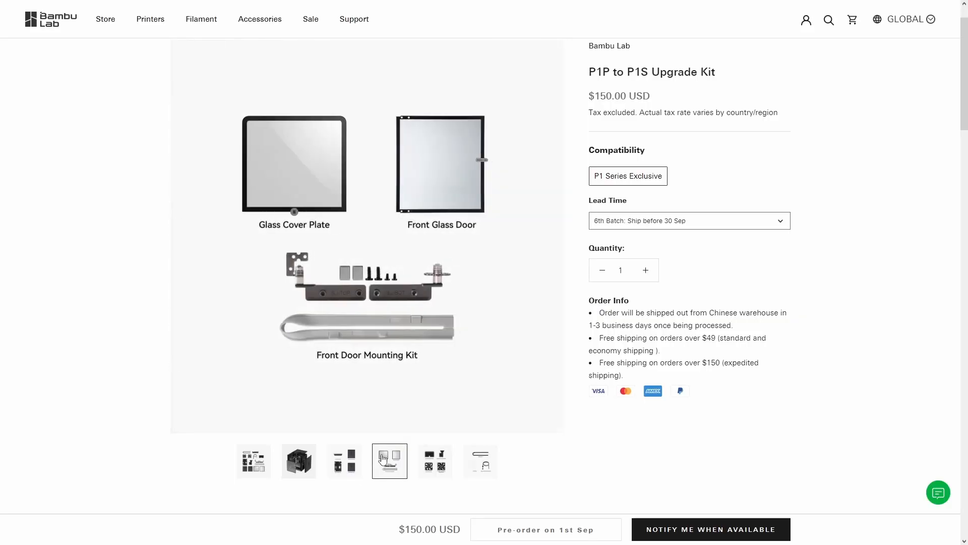
click(434, 461)
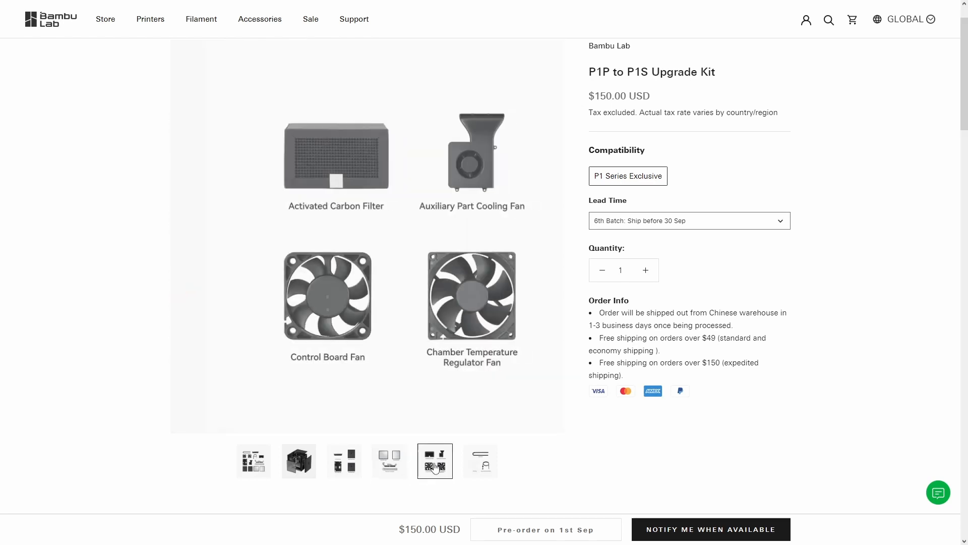